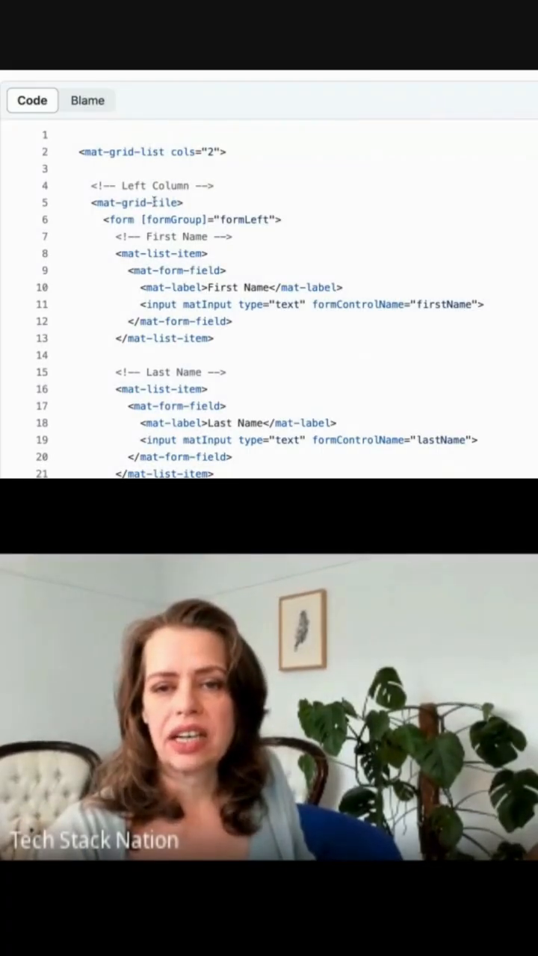
{"action": "scroll", "scroll_direction": "down", "scroll_amount": 3}
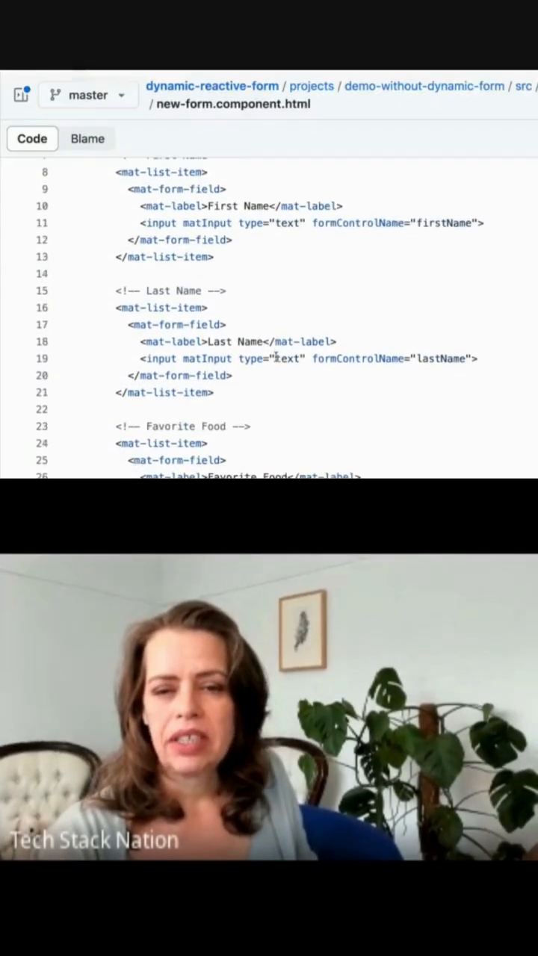
{"action": "scroll", "scroll_direction": "down", "scroll_amount": 3}
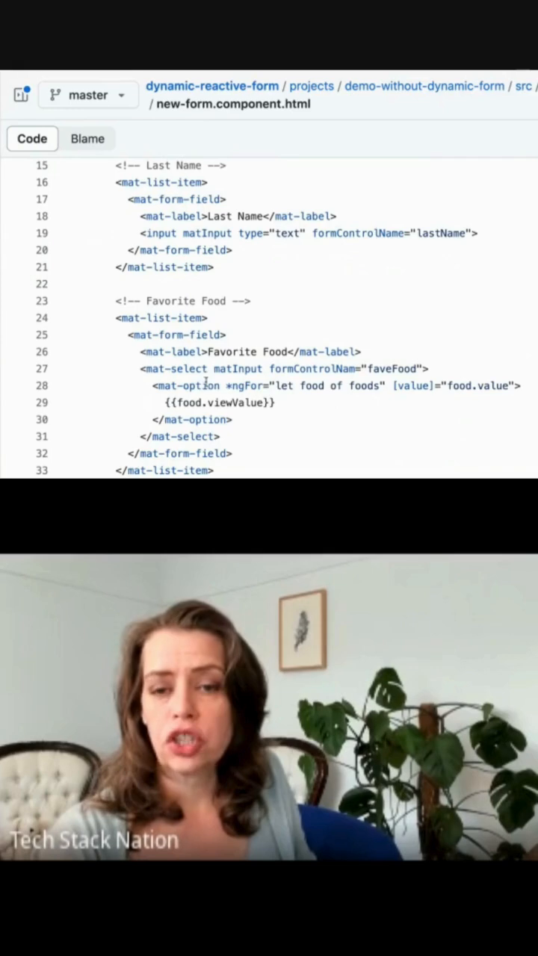
{"action": "scroll", "scroll_direction": "down", "scroll_amount": 3}
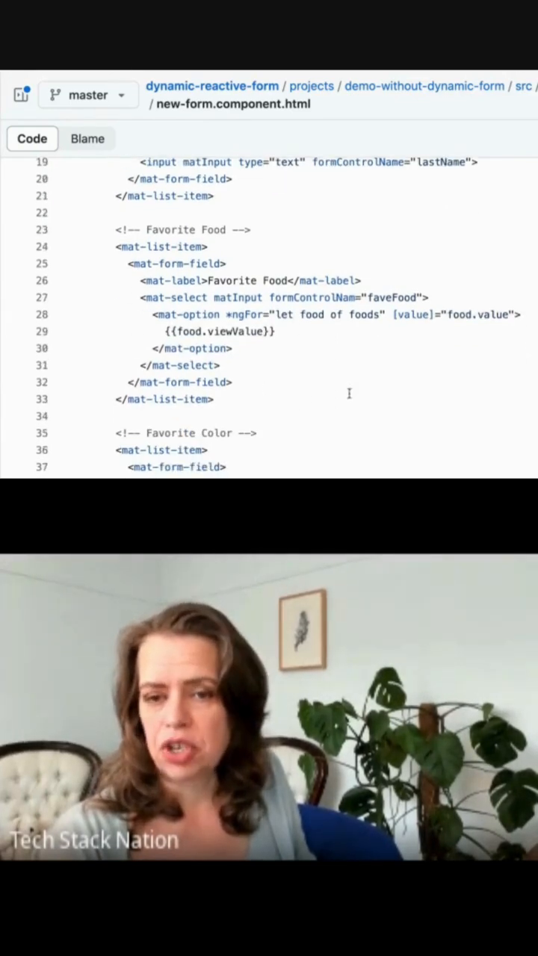
{"action": "scroll", "scroll_direction": "down", "scroll_amount": 3}
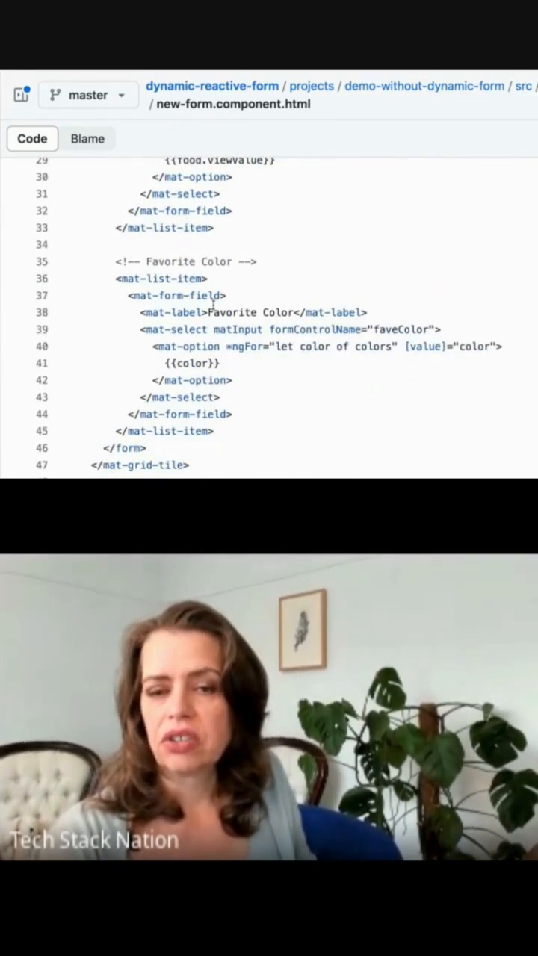
{"action": "scroll", "scroll_direction": "down", "scroll_amount": 3}
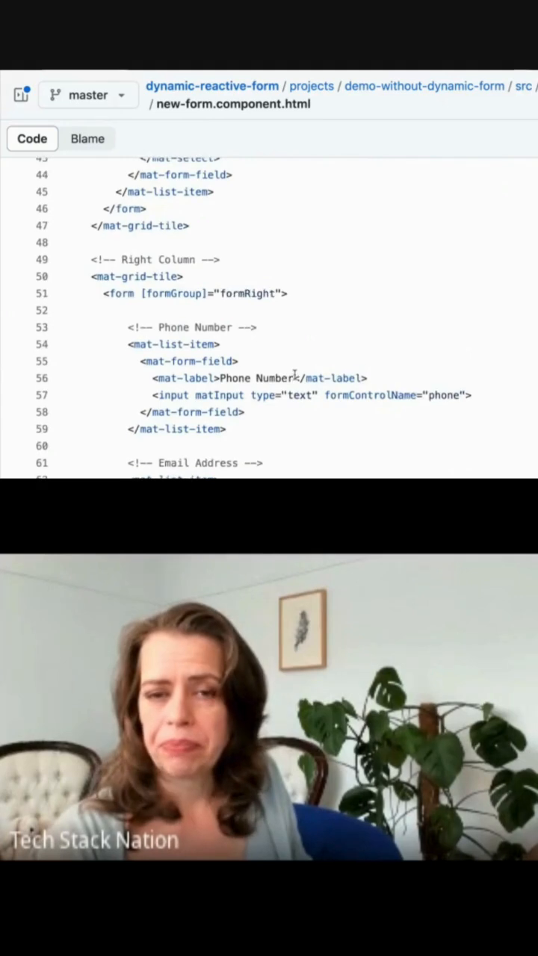
{"action": "scroll", "scroll_direction": "down", "scroll_amount": 3}
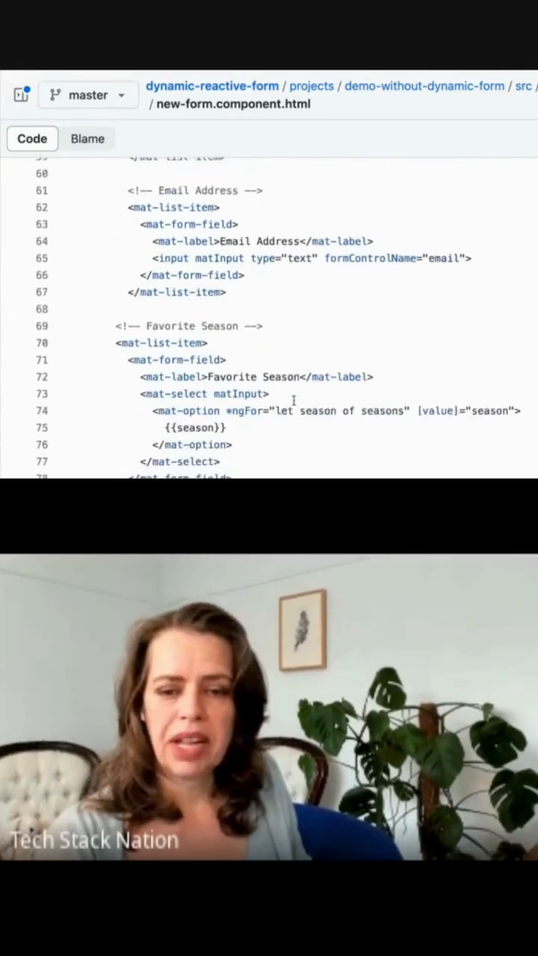
{"action": "scroll", "scroll_direction": "down", "scroll_amount": 3}
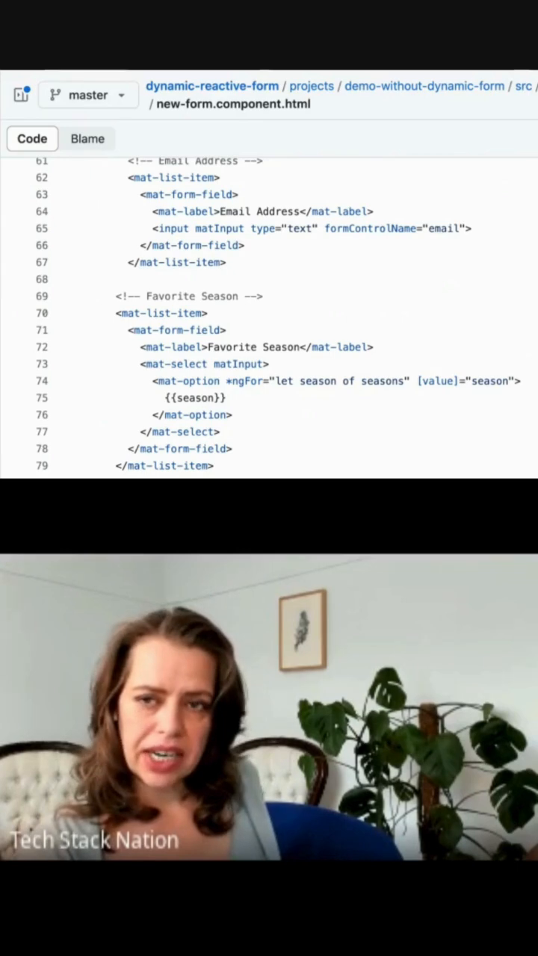
{"action": "scroll", "scroll_direction": "down", "scroll_amount": 3}
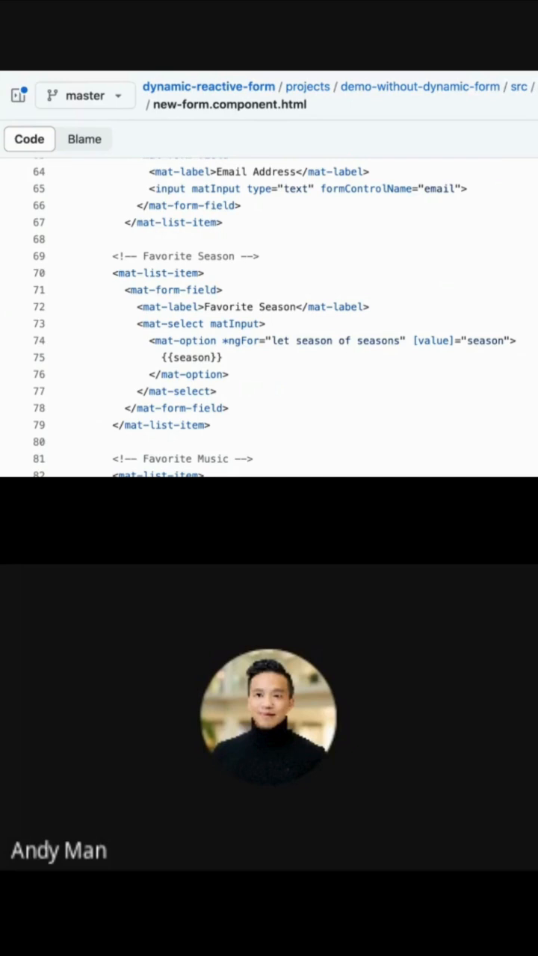
{"action": "scroll", "scroll_direction": "up", "scroll_amount": 3}
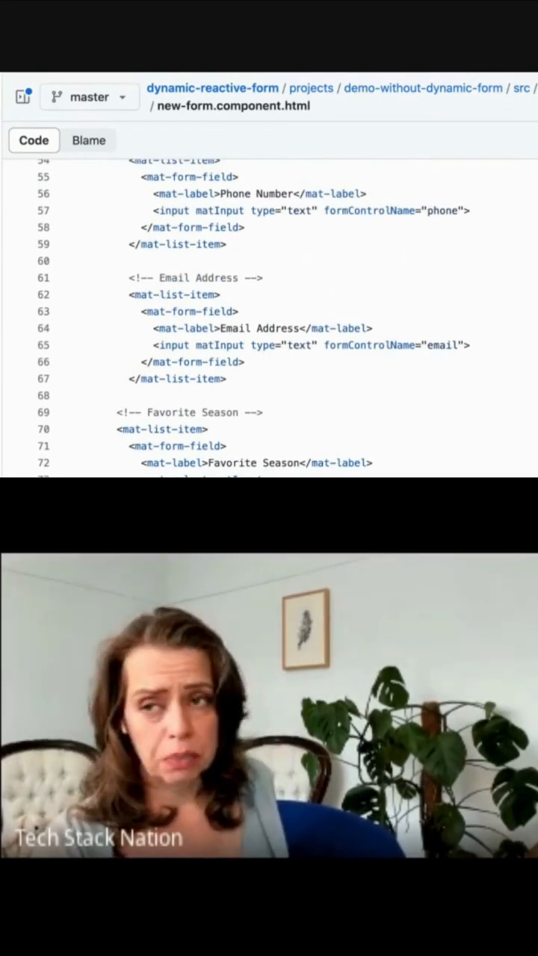
{"action": "scroll", "scroll_direction": "up", "scroll_amount": 3}
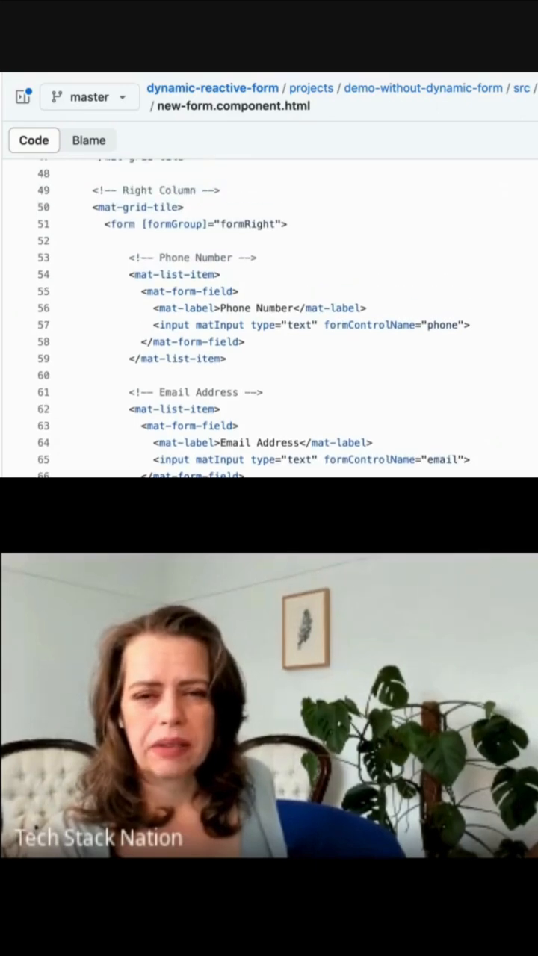
{"action": "scroll", "scroll_direction": "down", "scroll_amount": 3}
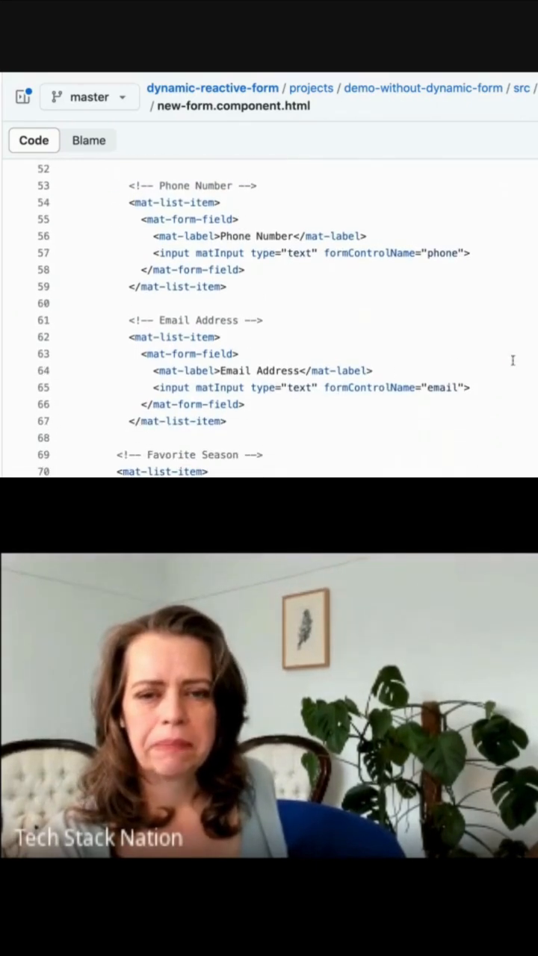